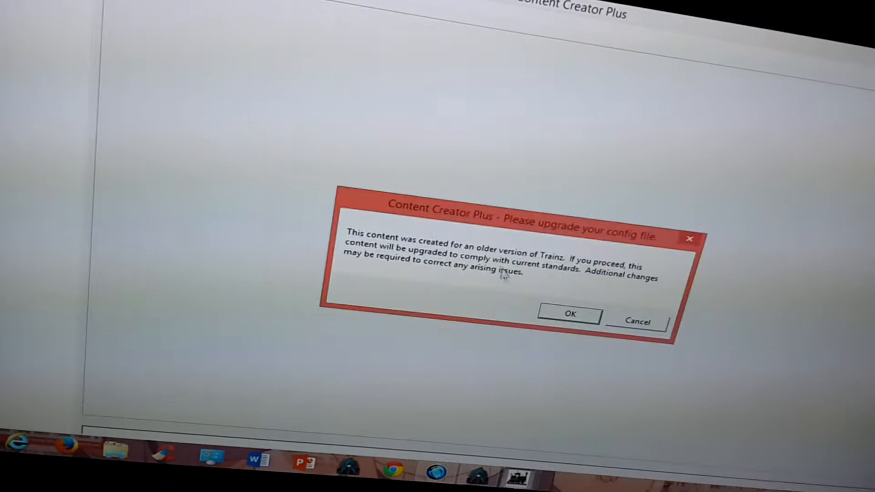
- Accept the config upgrade warning so the older superadaptor asset meets current standards
left_click(569, 314)
type("fedex")
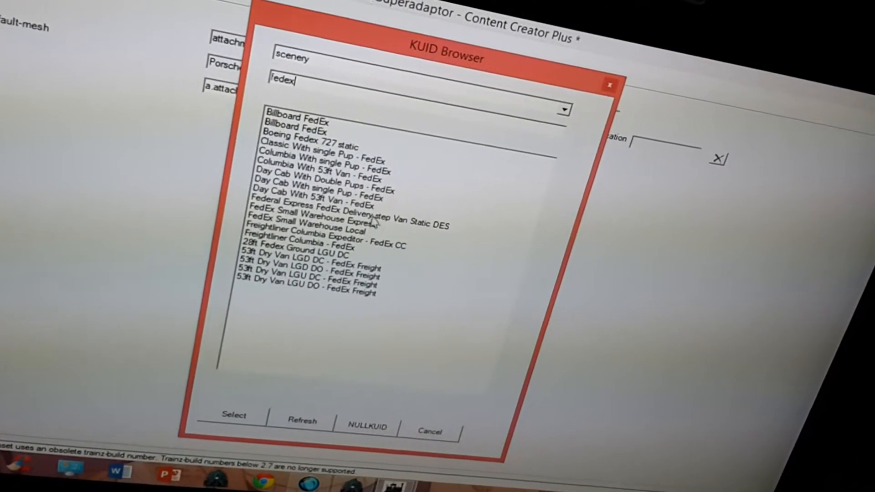
- Select the FedEx Delivery step Van Static DES (101046:100490) as the attachment mesh
left_click(337, 211)
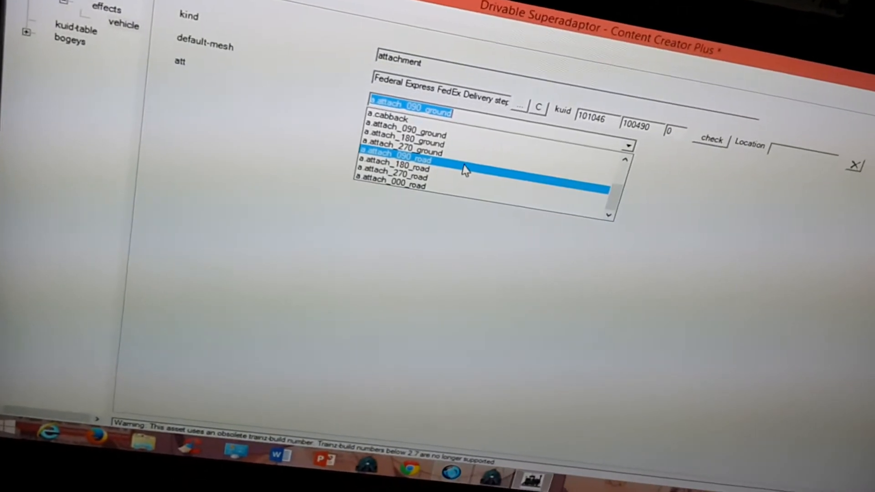
- Set the van's attachment point to a.attach_000_road
left_click(390, 187)
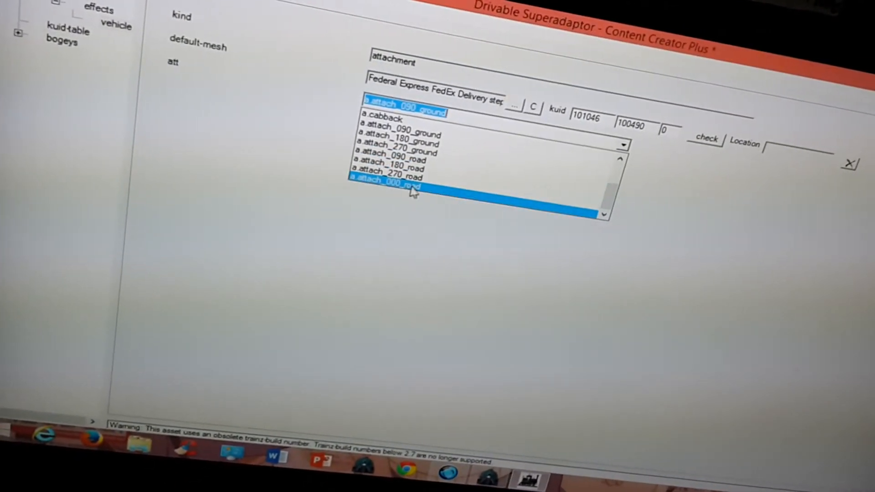
left_click(391, 188)
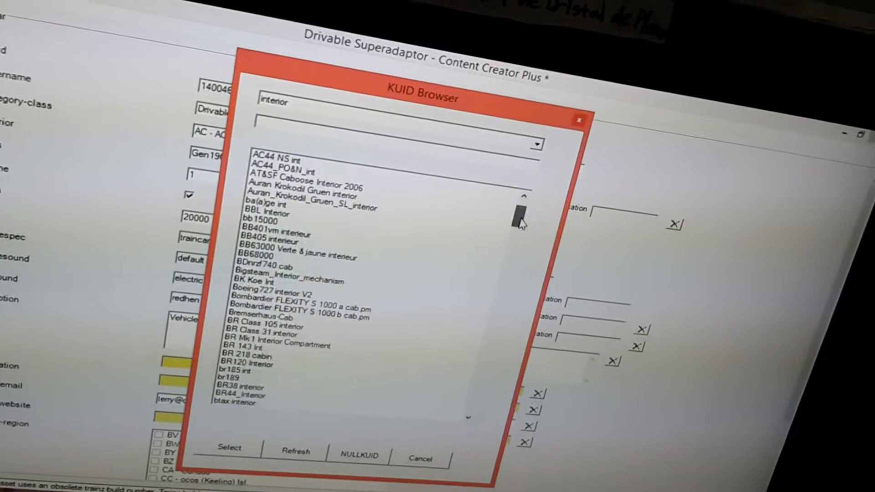
- Scroll through the interior asset list past the cab entries toward CAR int
scroll("down", 3)
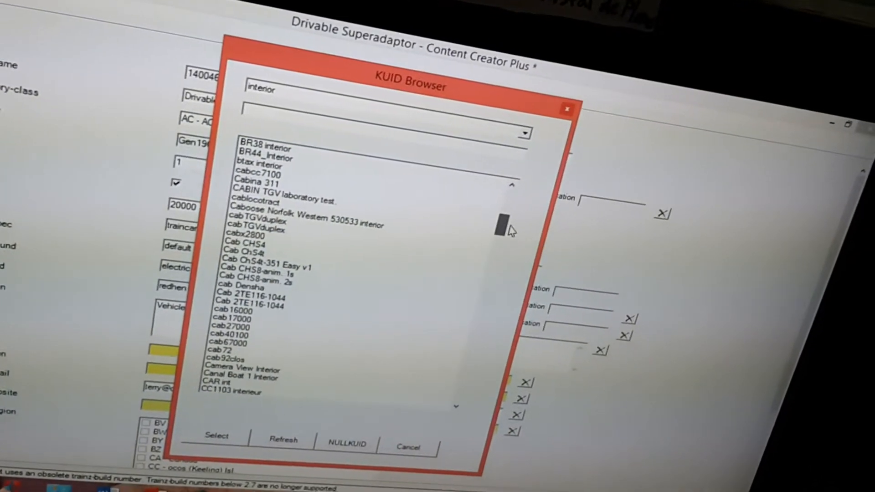
scroll("down", 3)
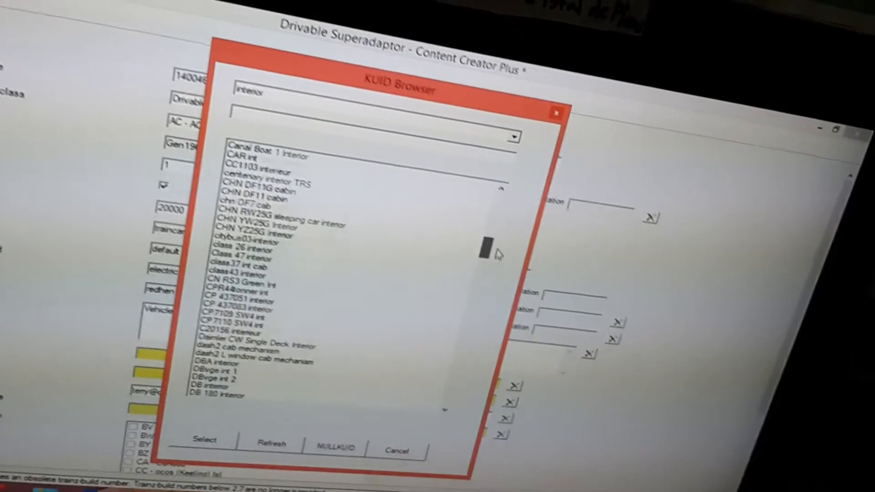
scroll("down", 3)
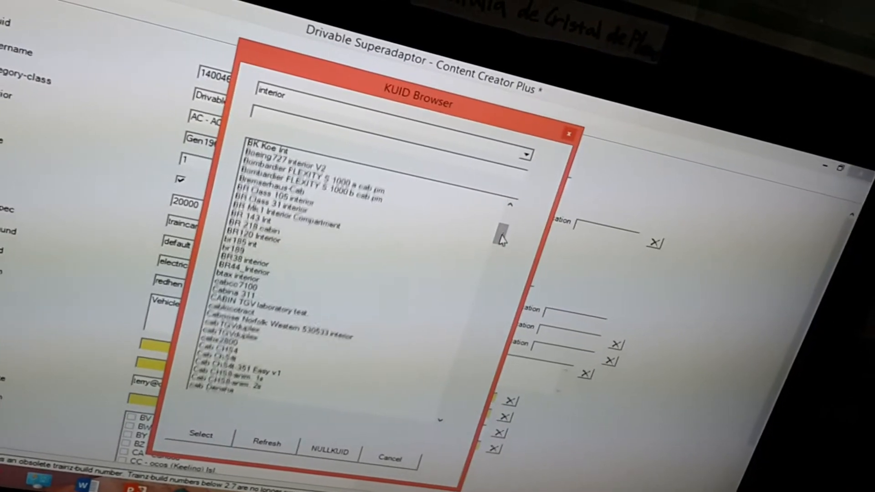
scroll("down", 3)
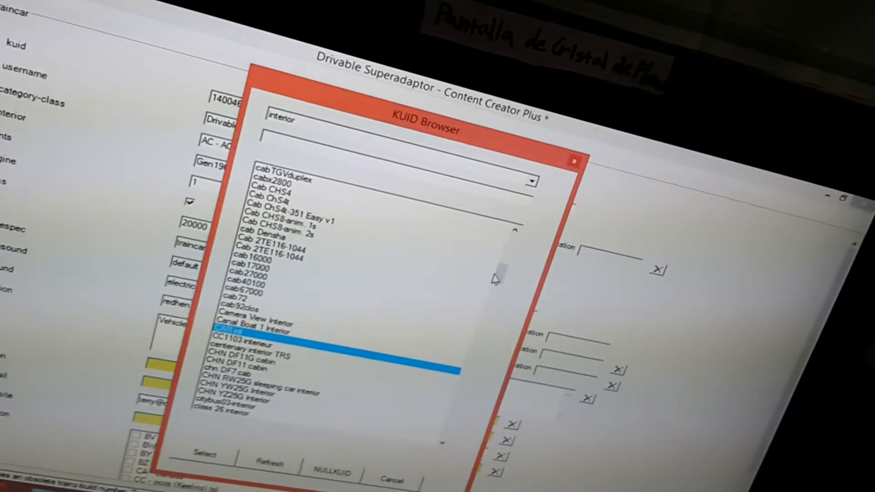
- Scroll further down the interior list and choose CAR int as the interior
scroll("down", 3)
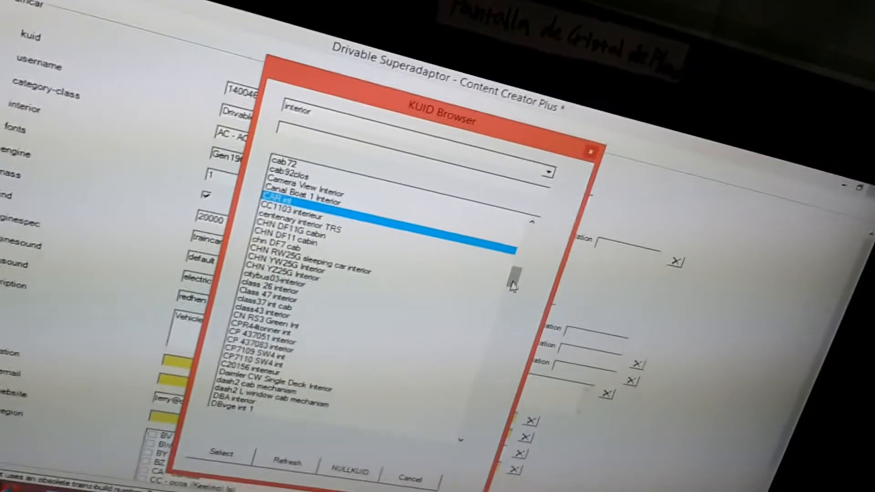
scroll("down", 3)
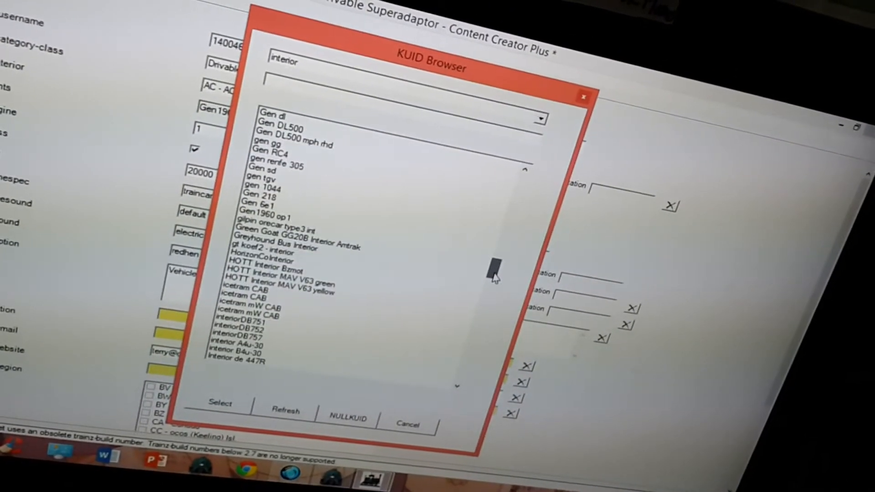
scroll("down", 3)
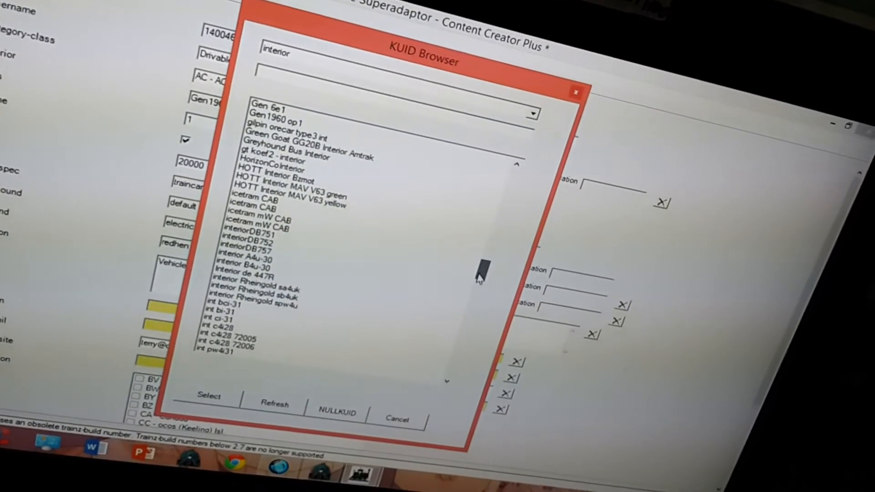
scroll("down", 3)
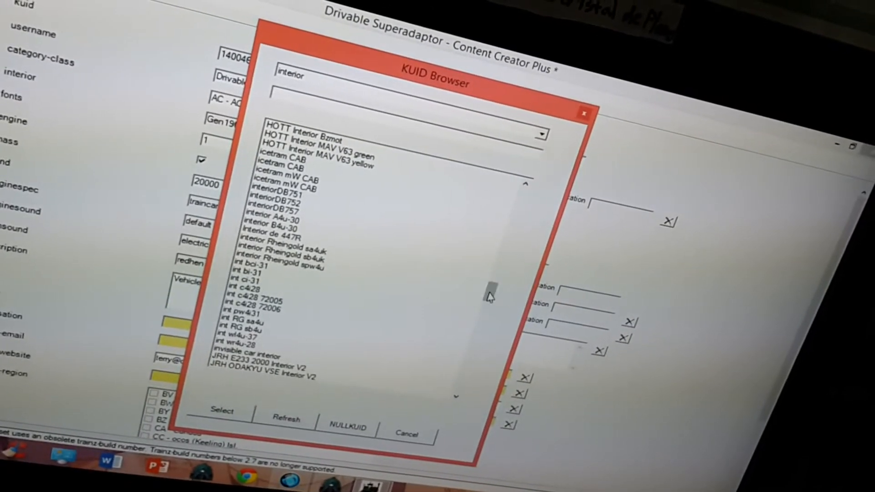
left_click_drag(489, 295, 485, 313)
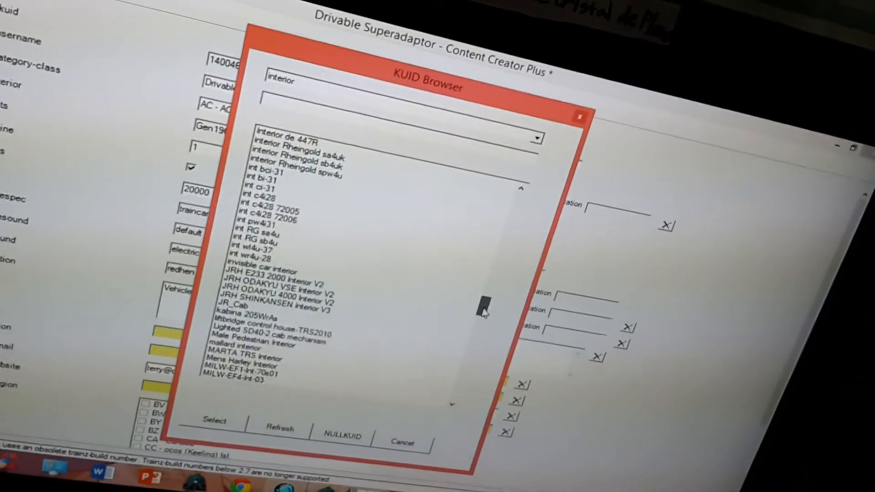
scroll("down", 3)
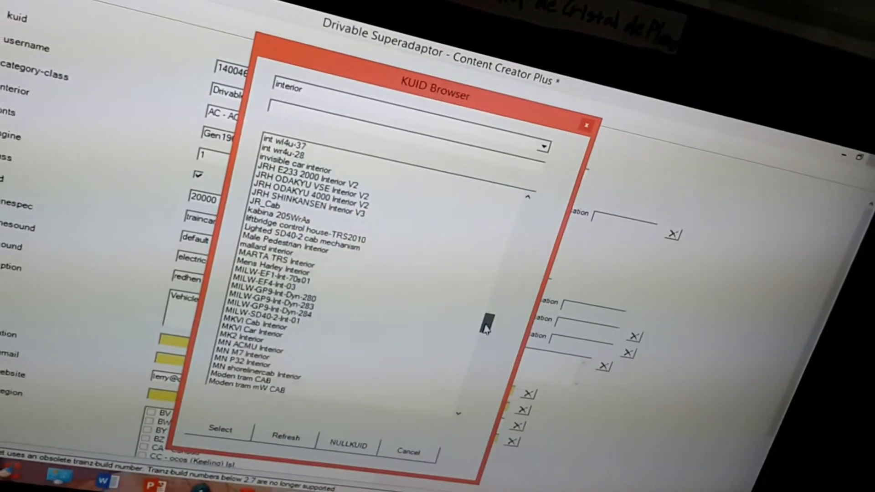
scroll("down", 3)
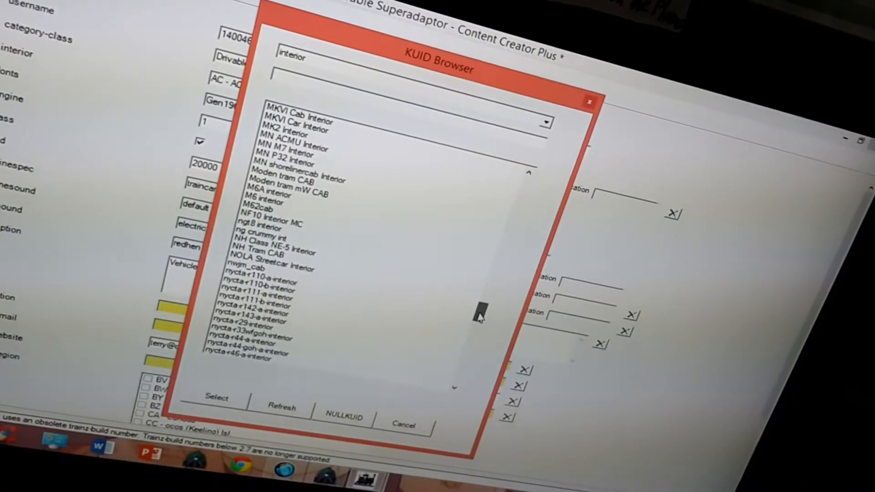
scroll("down", 3)
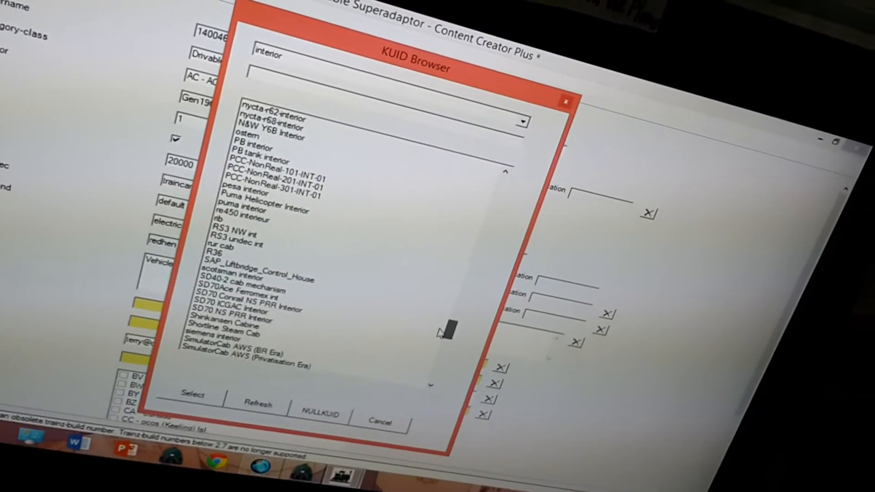
scroll("down", 3)
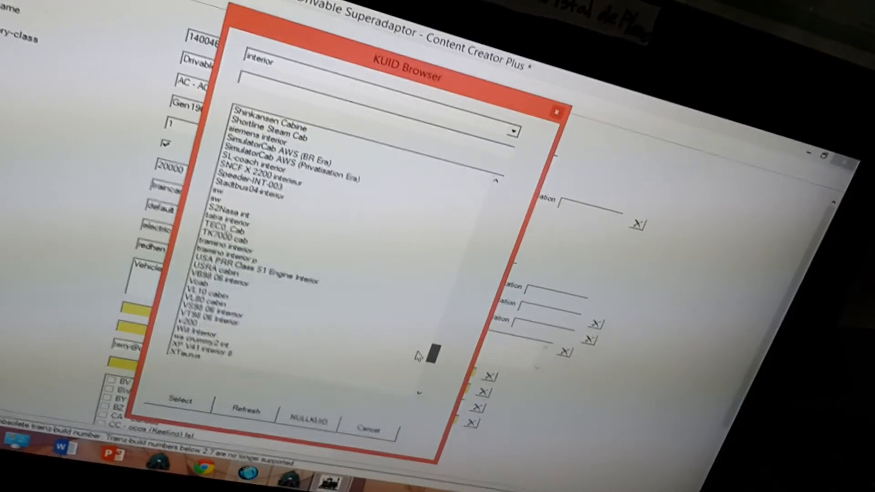
scroll("down", 3)
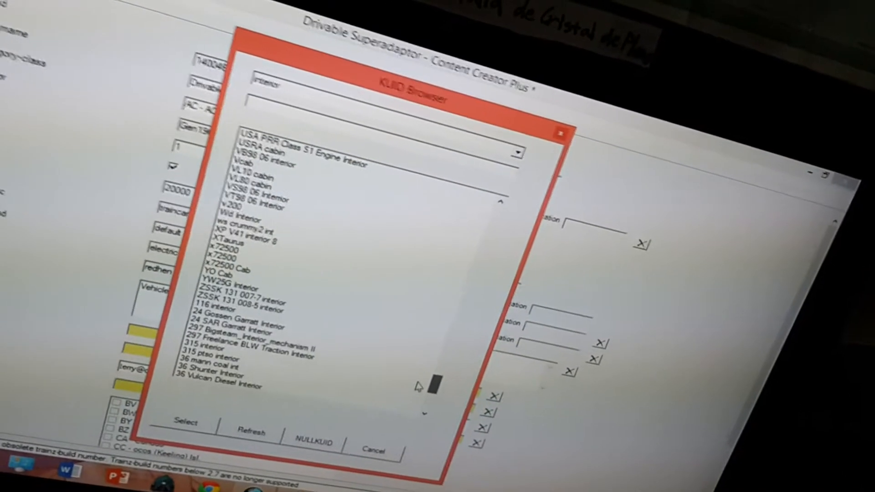
scroll("down", 3)
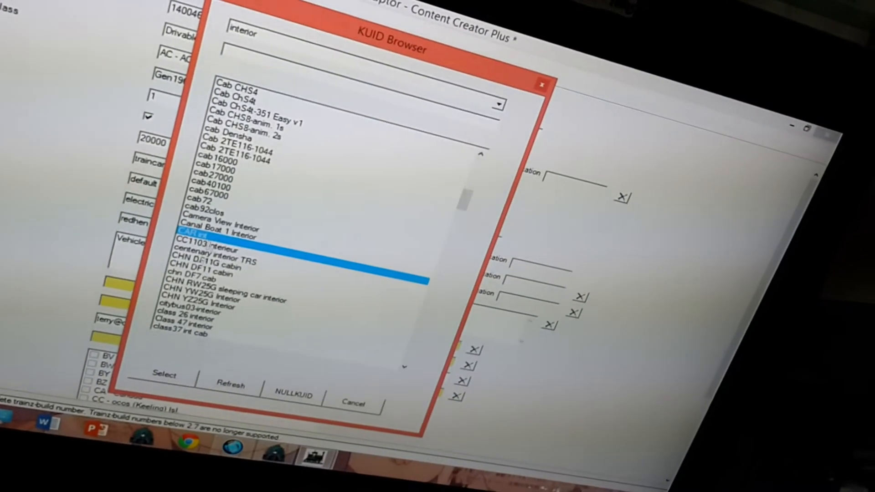
left_click(163, 376)
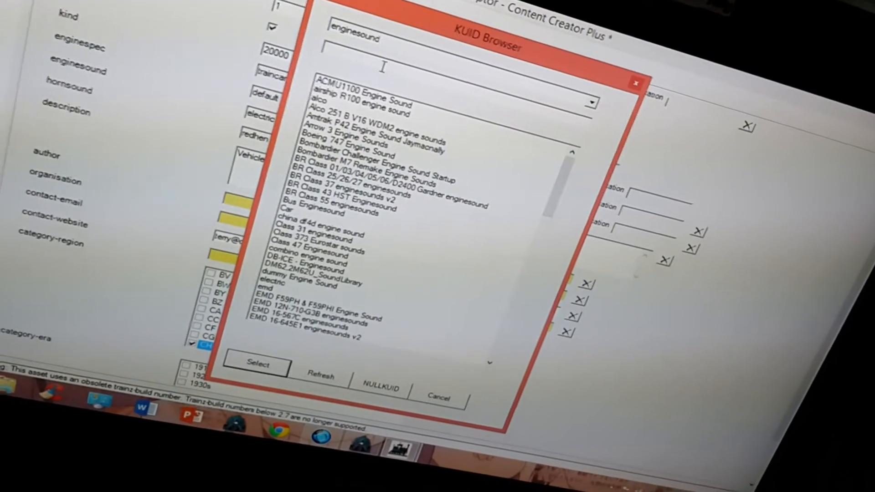
- Filter the engine sound browser by 'red' to pick the redhen engine sound
type("redhen")
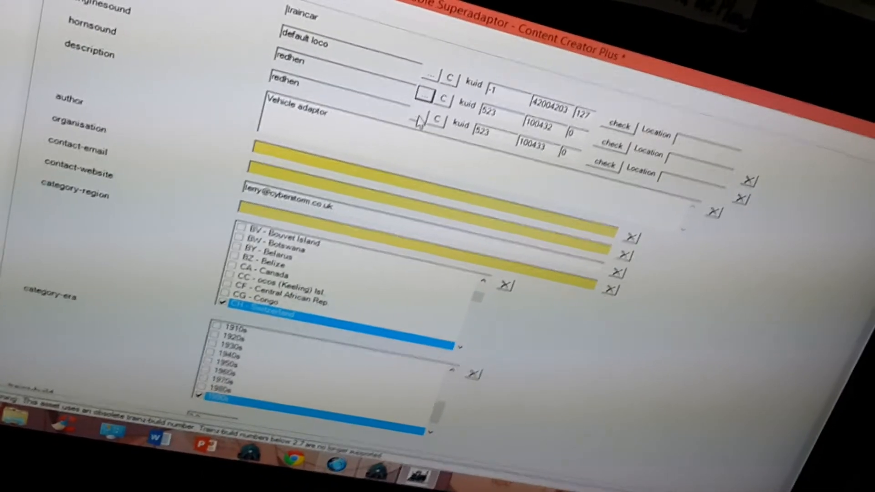
- Set the horn sound to Bus Horn (46819:54010) via a 'bu' search
left_click(438, 120)
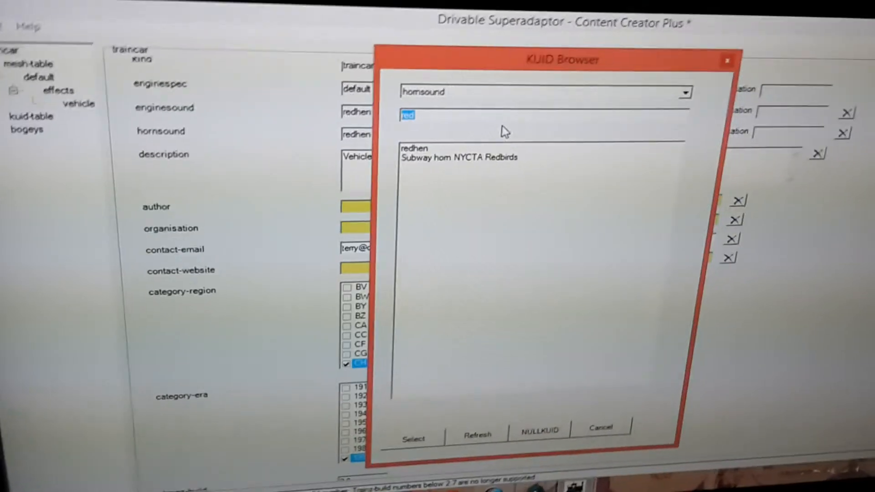
type("bus")
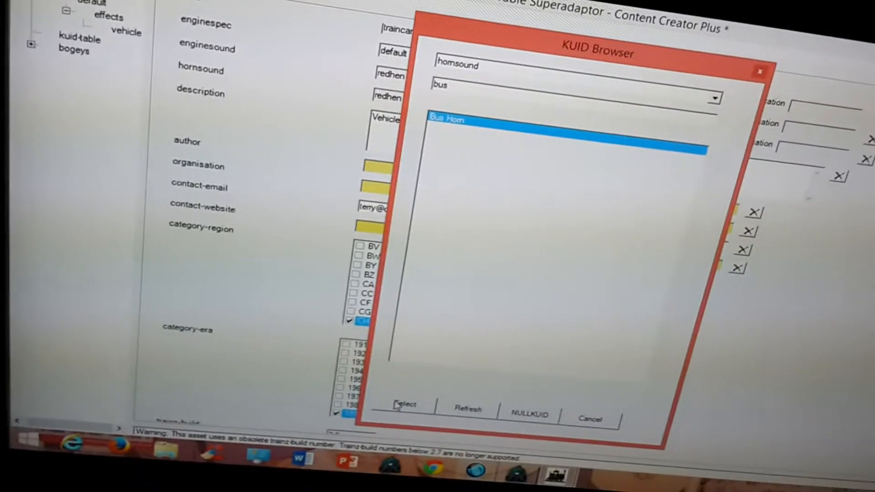
left_click(405, 406)
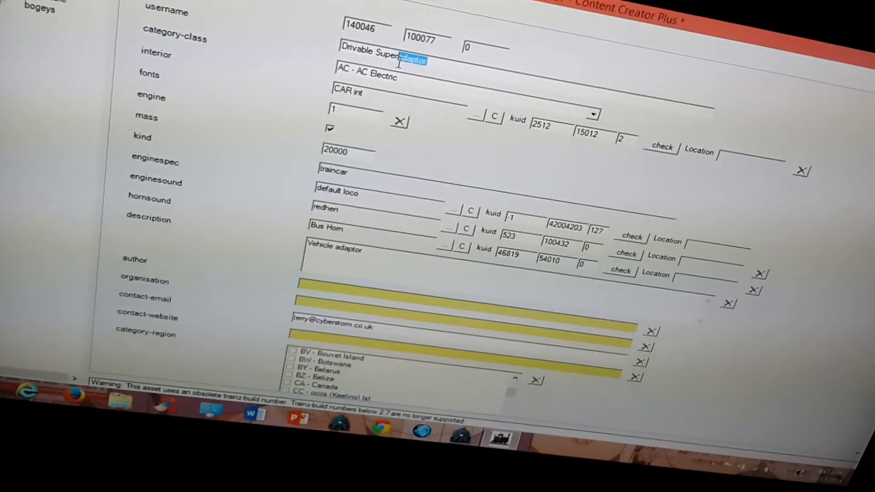
- Open the context menu on the highlighted 'adaptor' text in the asset name
right_click(415, 56)
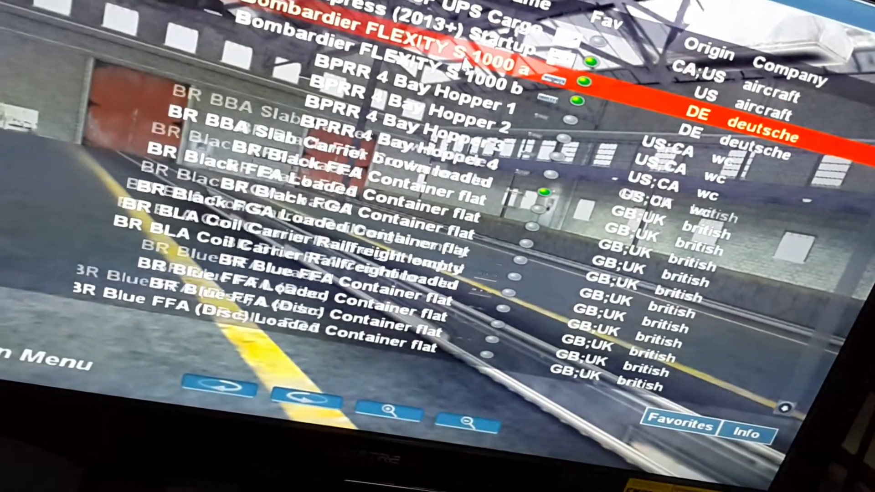
scroll("down", 3)
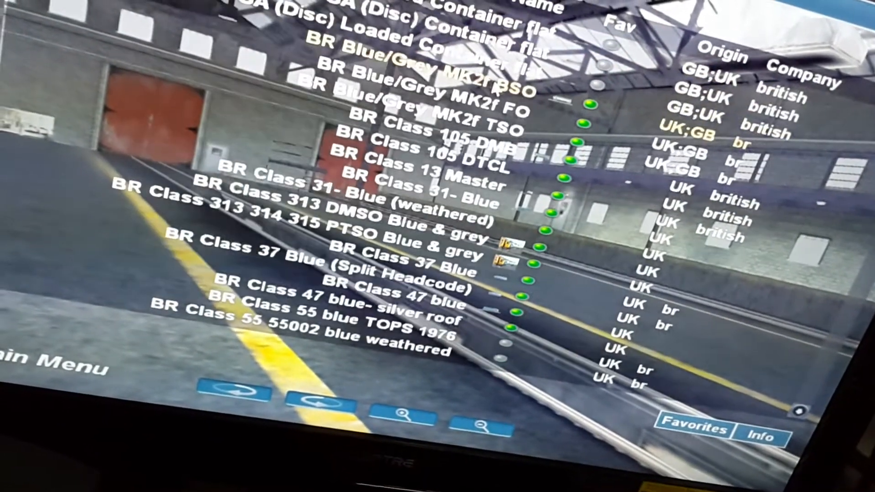